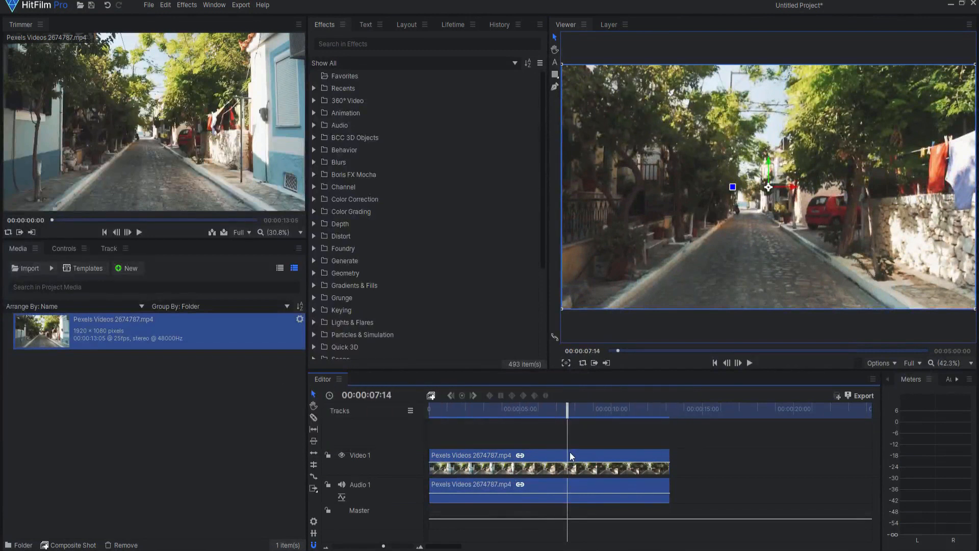
# Open the Pexels street clip from the Video 1 track in the Trimmer via its context menu
pyautogui.rightClick(568, 455)
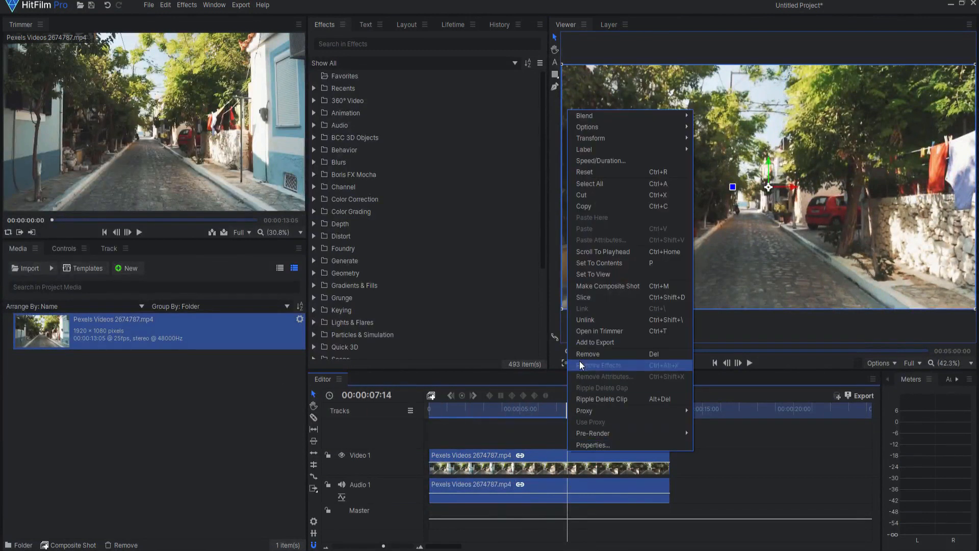
pyautogui.moveTo(598, 331)
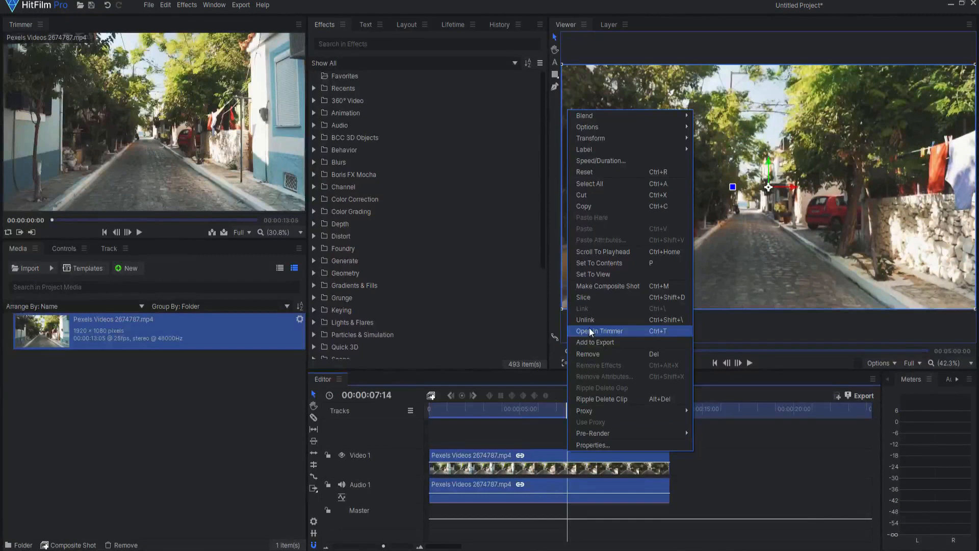
pyautogui.click(588, 354)
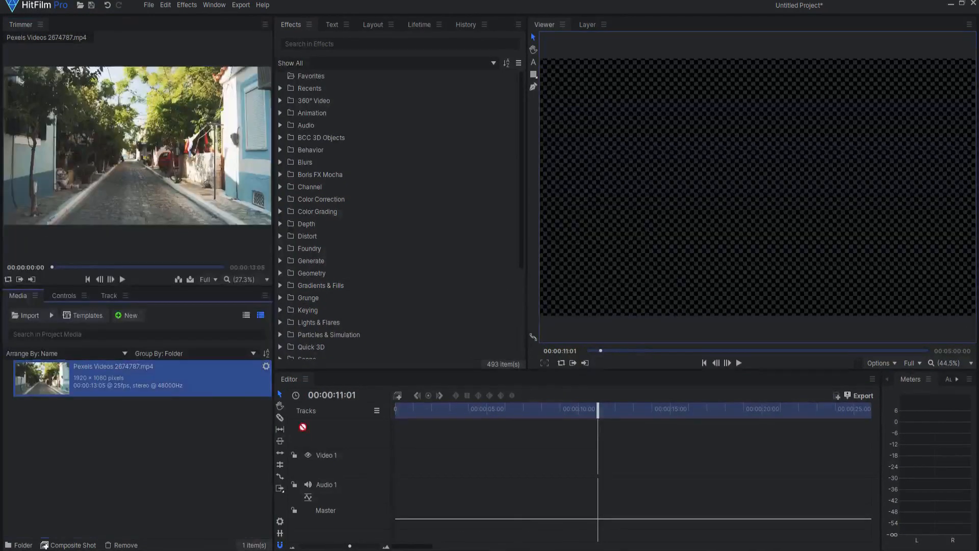